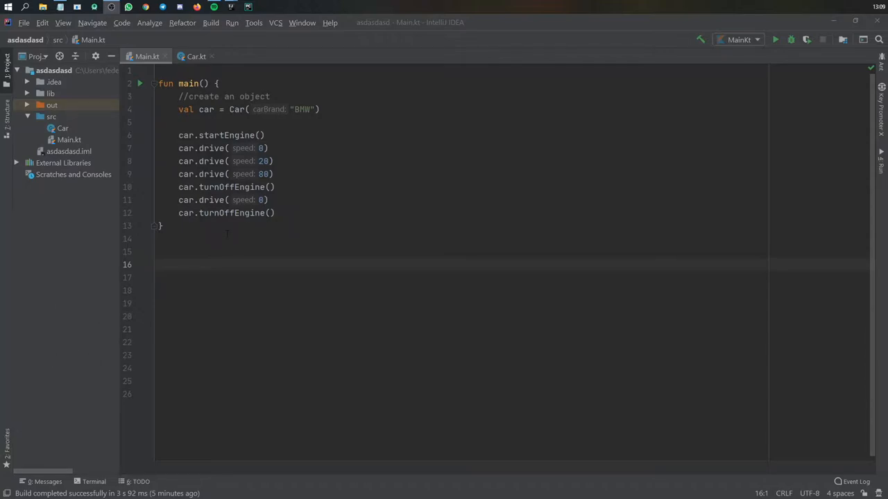
Run the MainKt configuration so the console prints the car's engine, driving and parking messages.
click(158, 251)
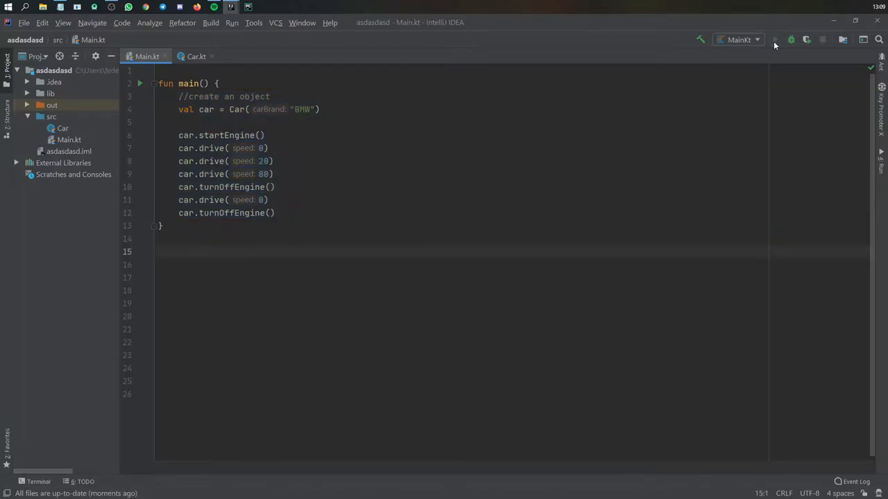
click(779, 39)
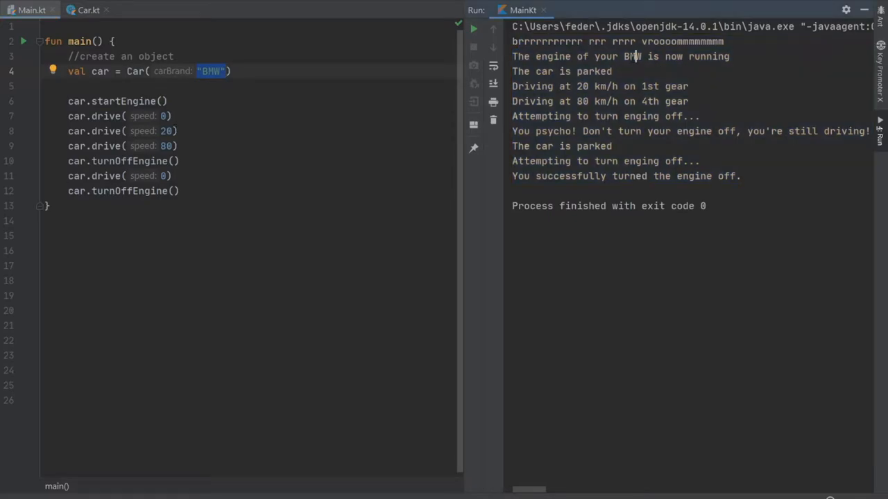
Review the Car code, then switch to a new KotlinAndroid project with an empty main function.
double_click(632, 55)
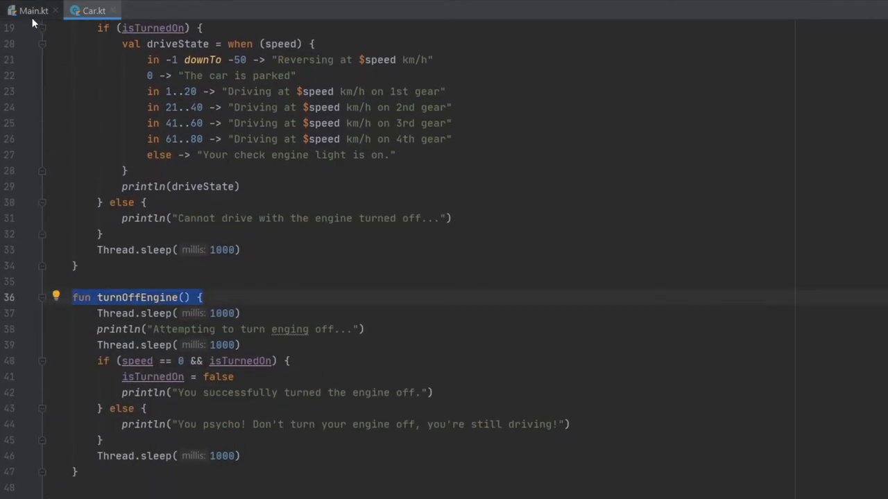
click(30, 8)
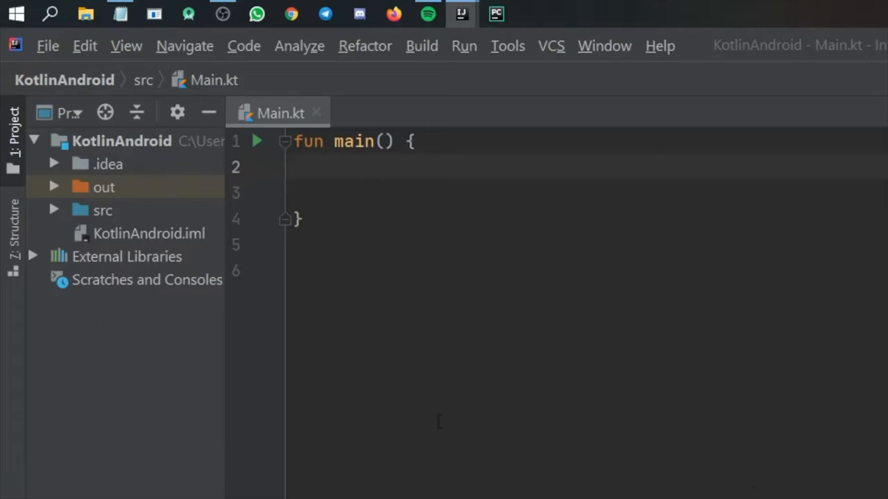
mouse_move(103, 261)
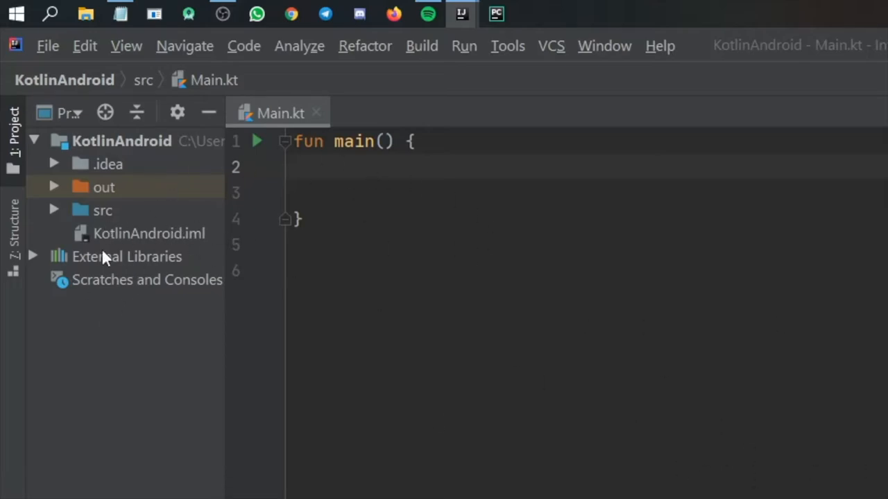
Create a new Kotlin class file named Car in the src folder.
click(103, 211)
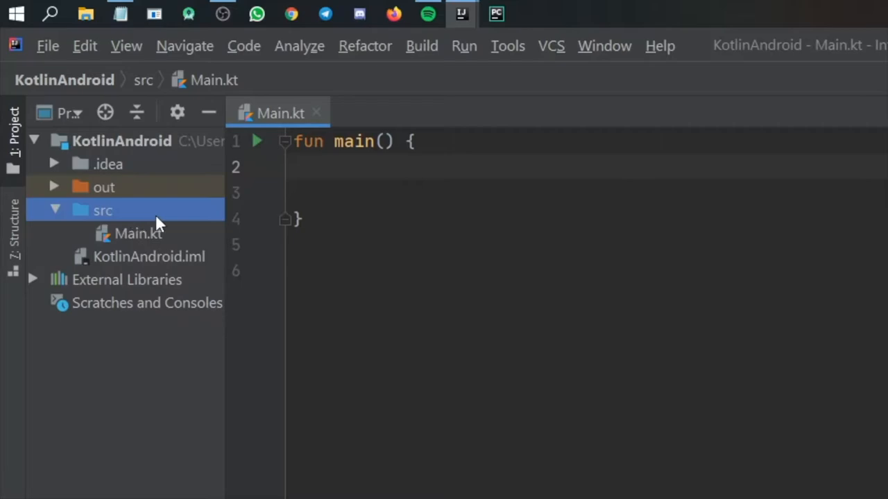
right_click(102, 210)
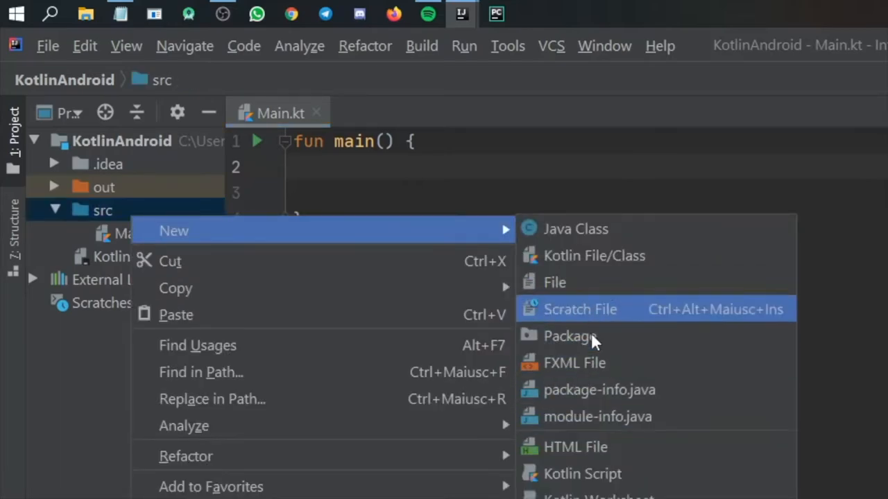
click(595, 255)
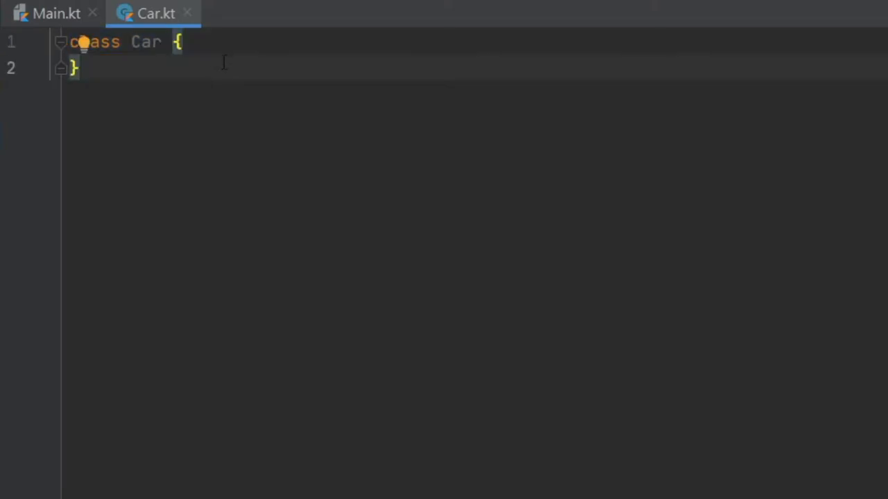
Give the Car class a carBrand: String constructor parameter.
double_click(146, 41)
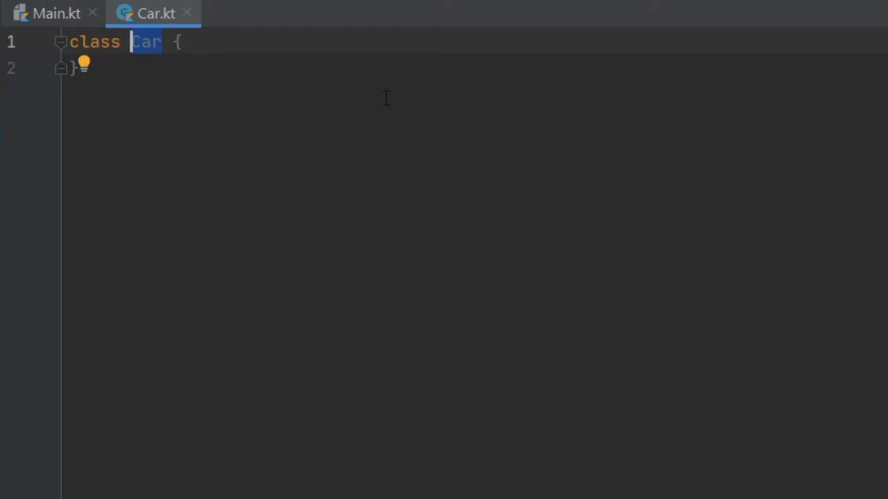
key(Enter)
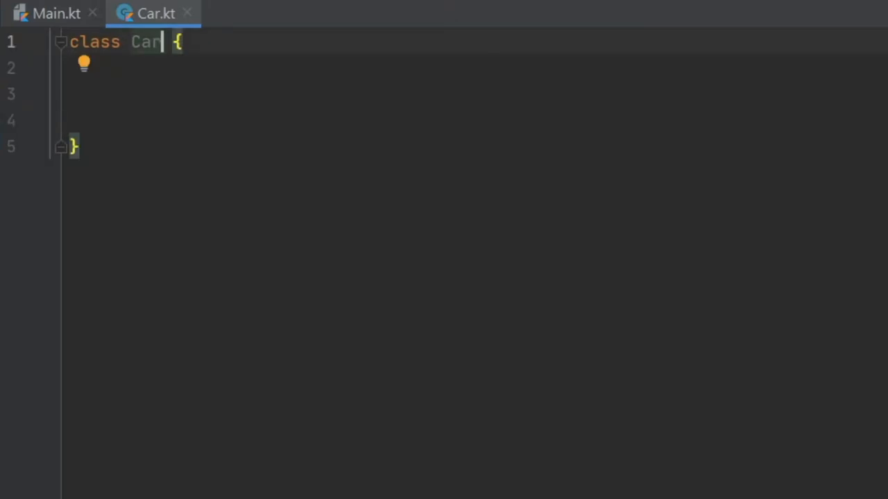
text(())
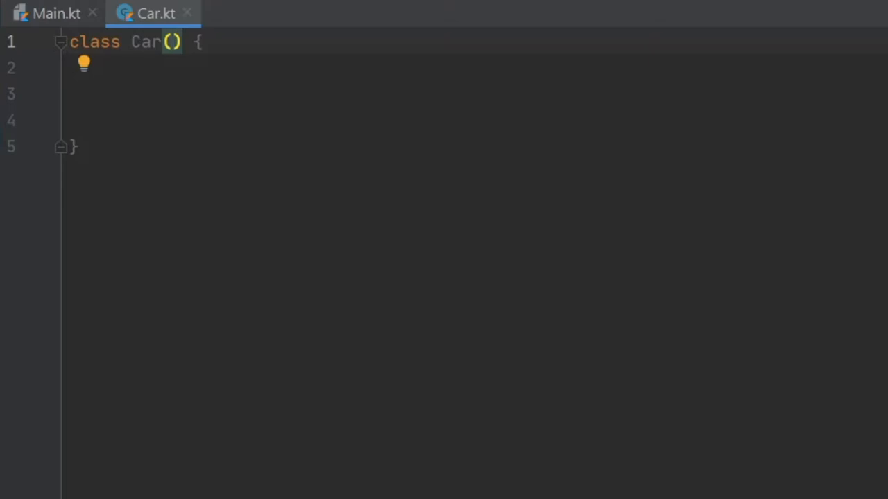
text(carBrand:)
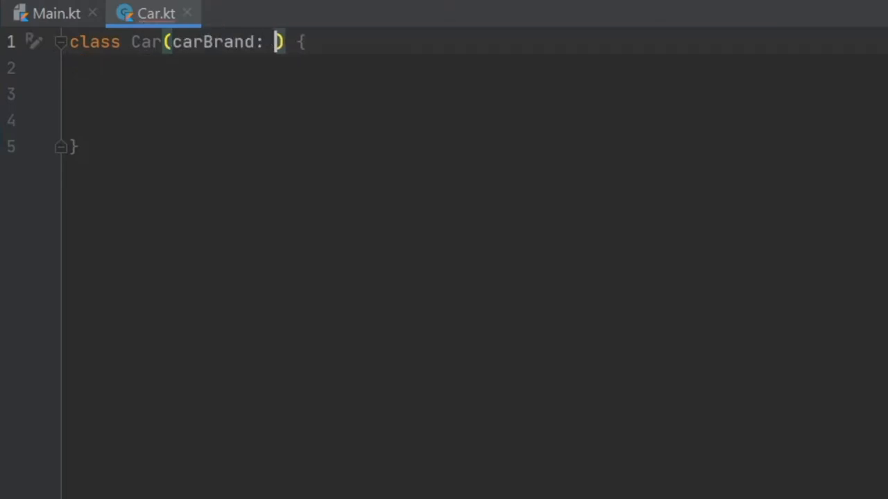
text(String)
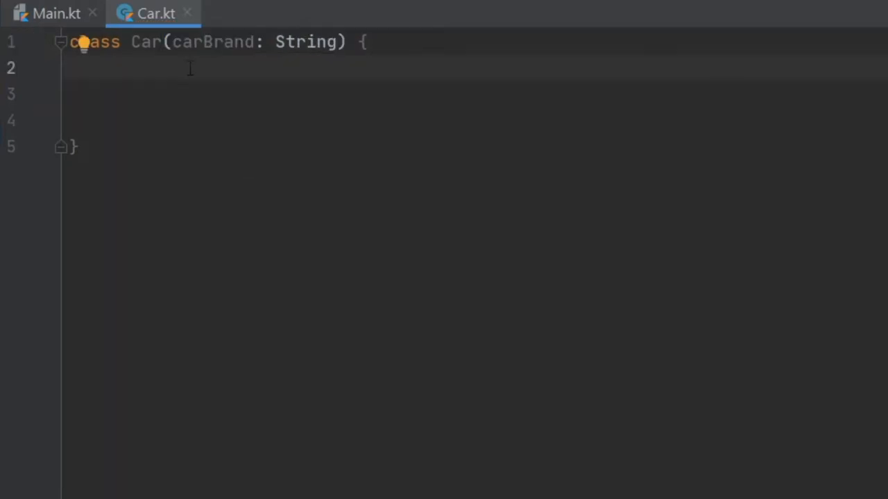
Add properties isTurnedOn = false and var speed = 0 to the Car class.
text(private var)
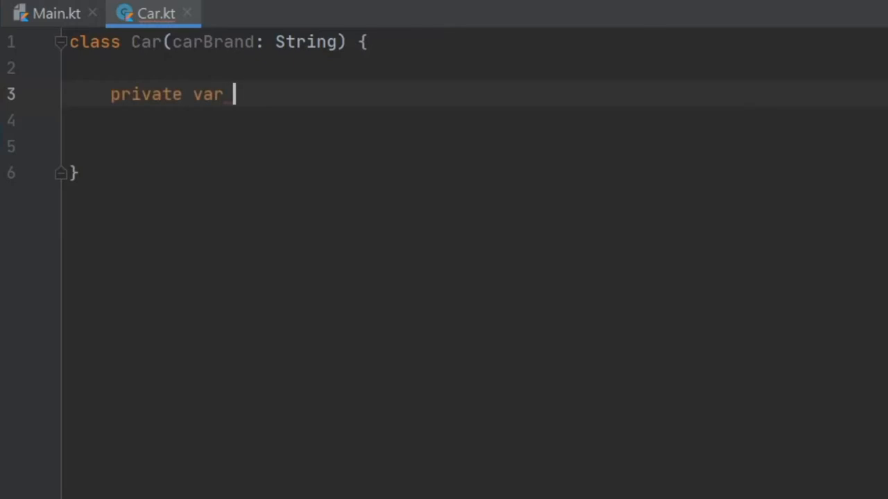
text(isTurnedO)
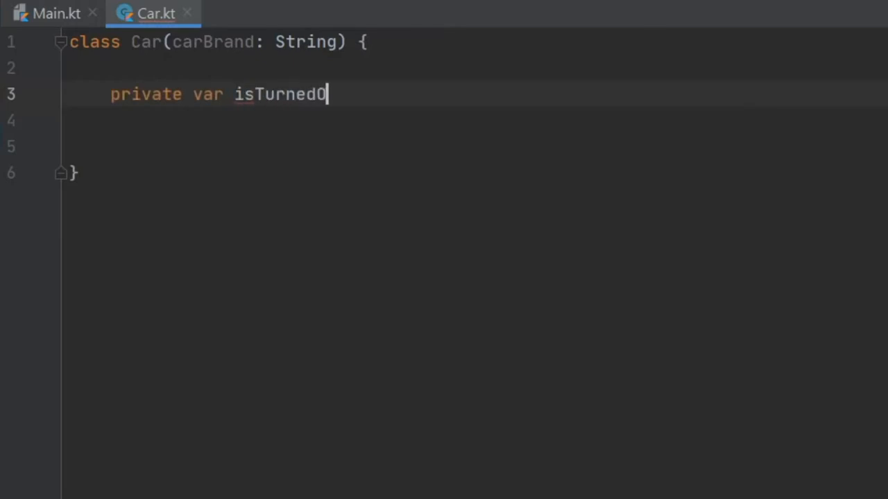
text(n)
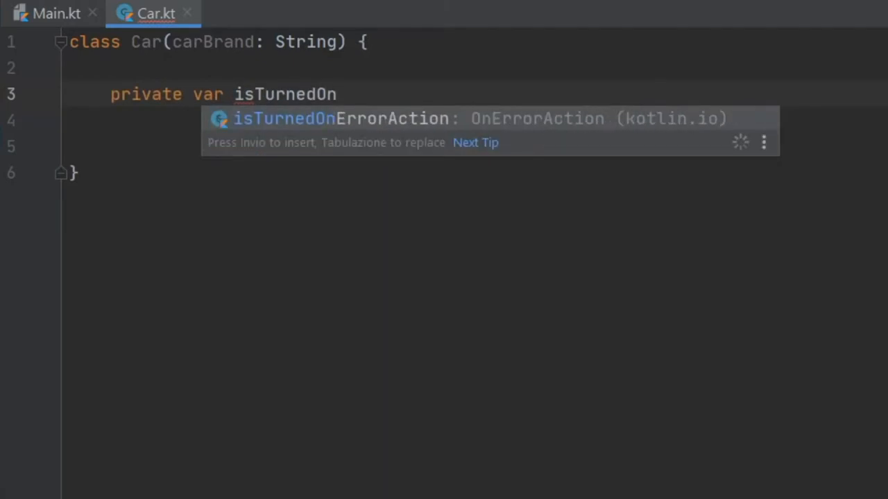
text(=)
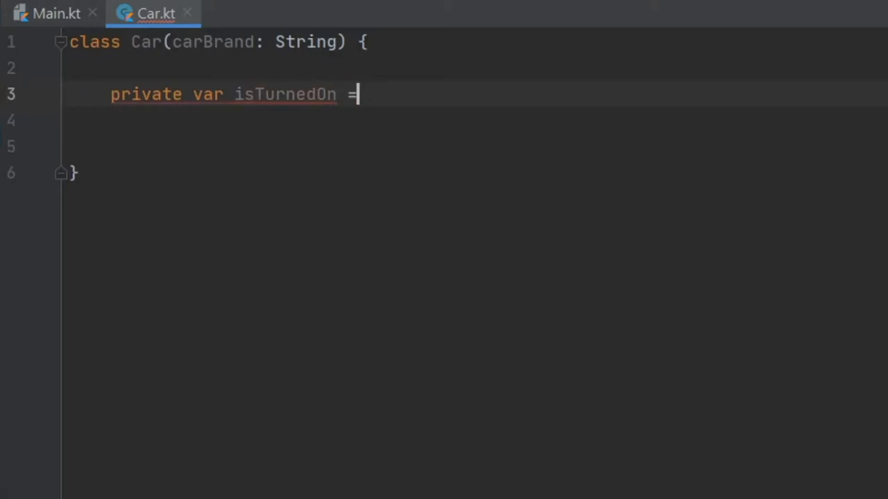
text(false)
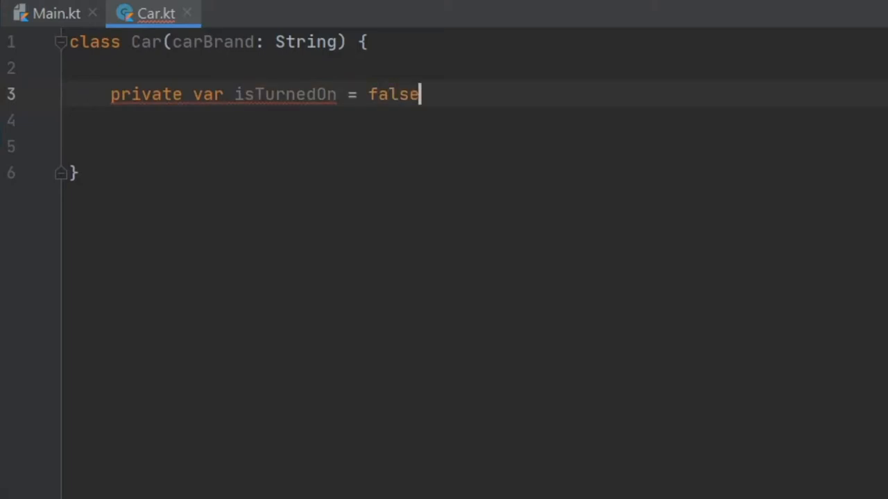
key(Enter)
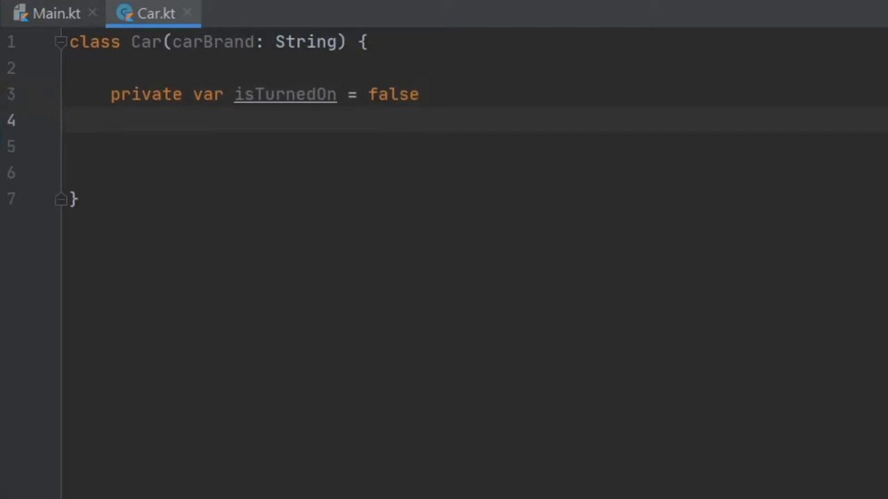
text(var speed)
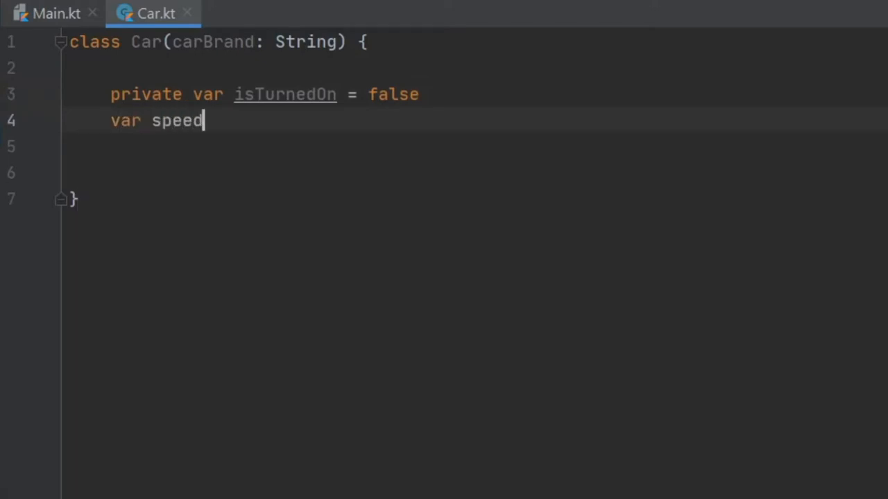
text(=)
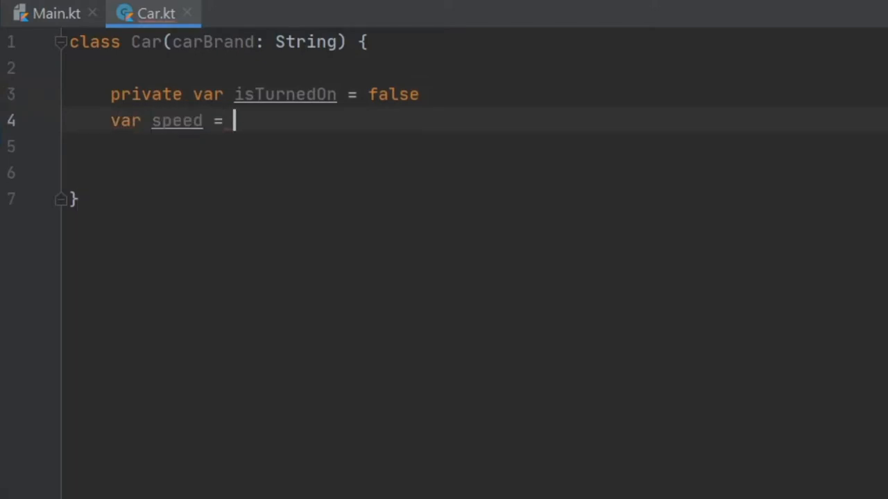
text(0)
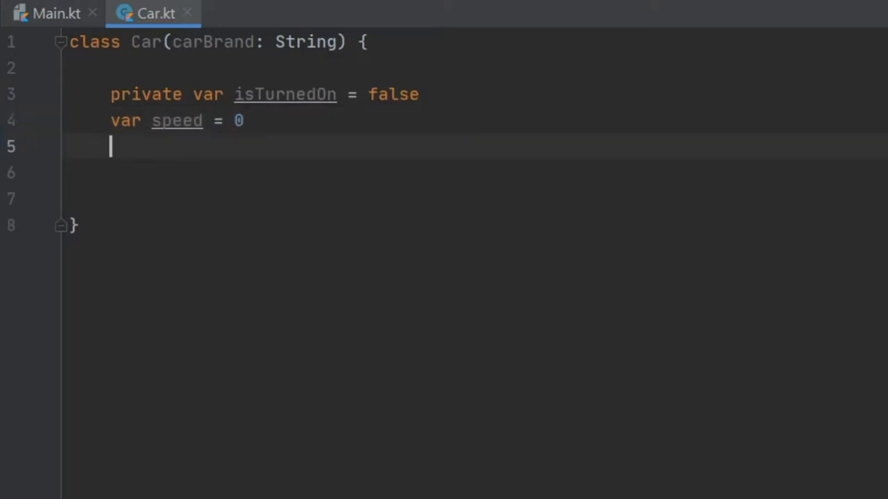
Add var brand = carBrand below the speed property.
text(var brand =)
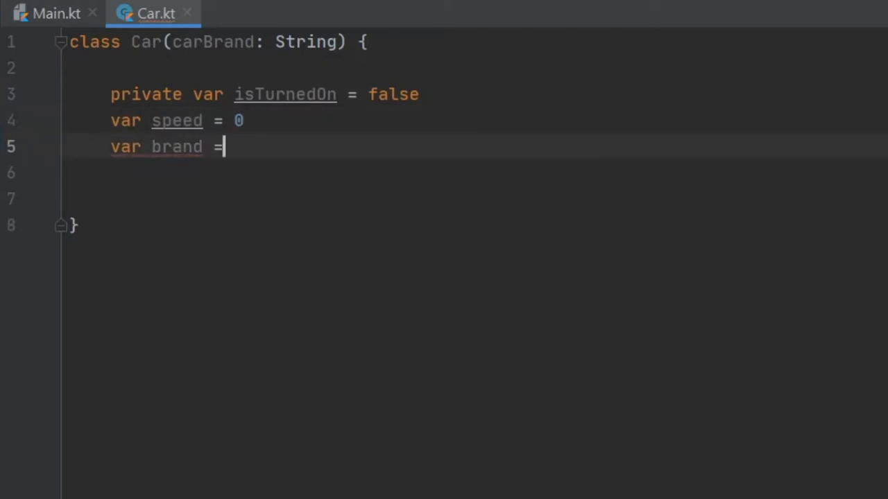
text(carBrand)
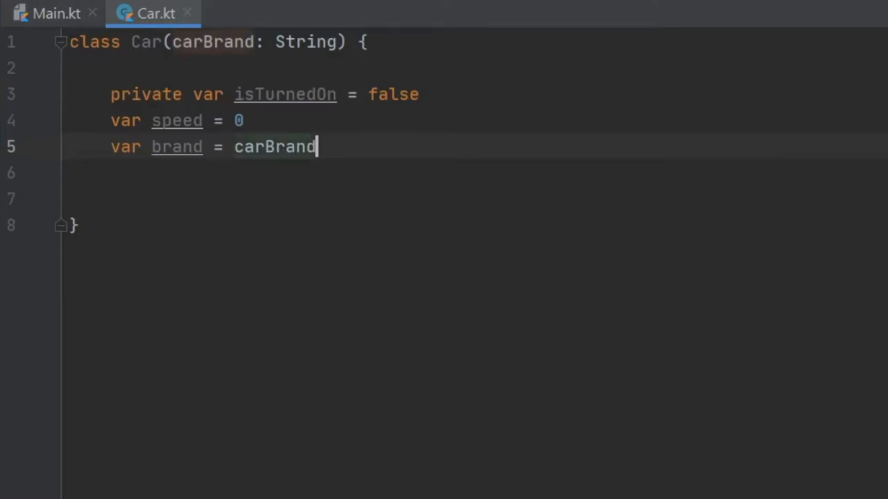
key(Enter)
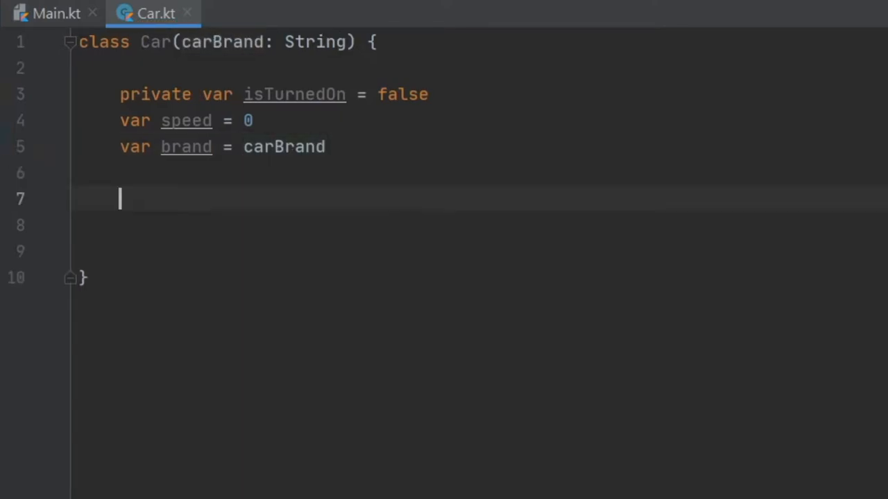
Add a fun startEngine() stub holding a //TODO comment.
text(fun startEngine() {)
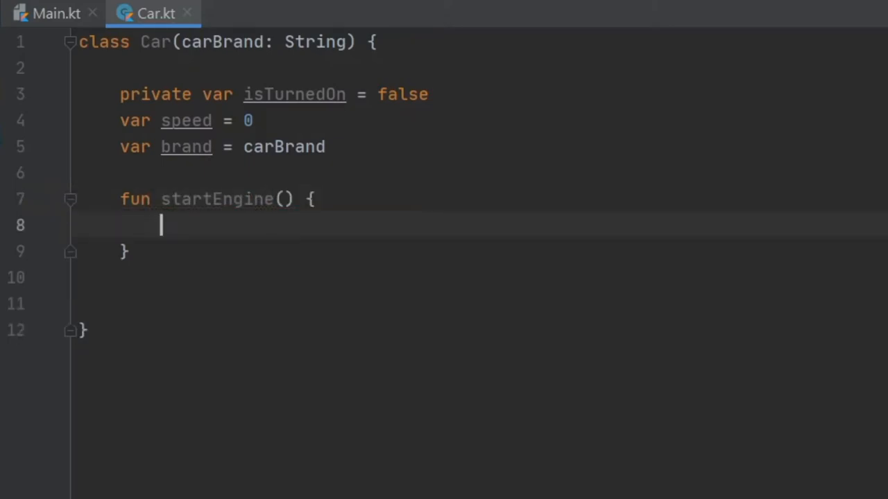
text(//T)
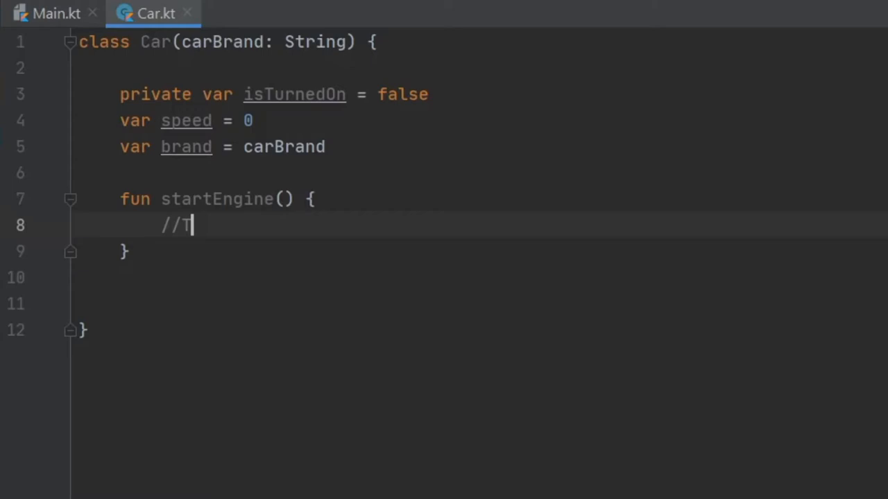
text(ODO)
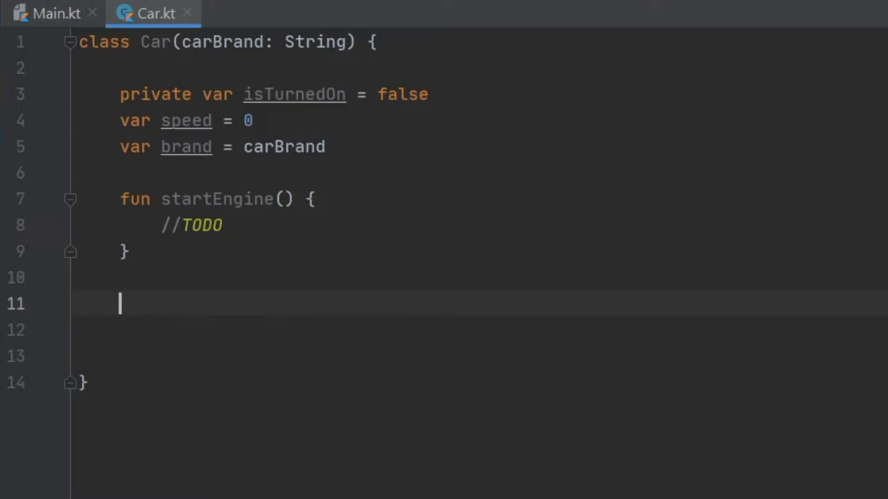
Add fun drive(speed: Int) and fun turnOffEngine() stubs with TODO bodies.
text(fun driv)
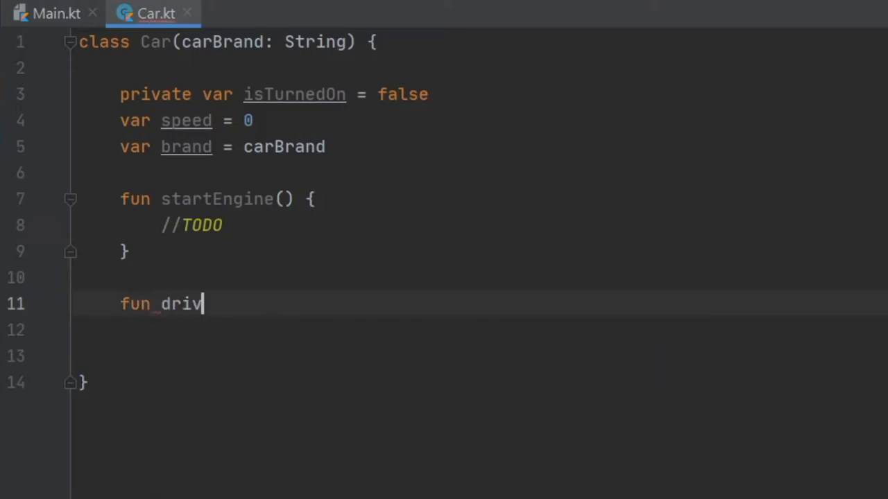
text(e(speed: Int) {)
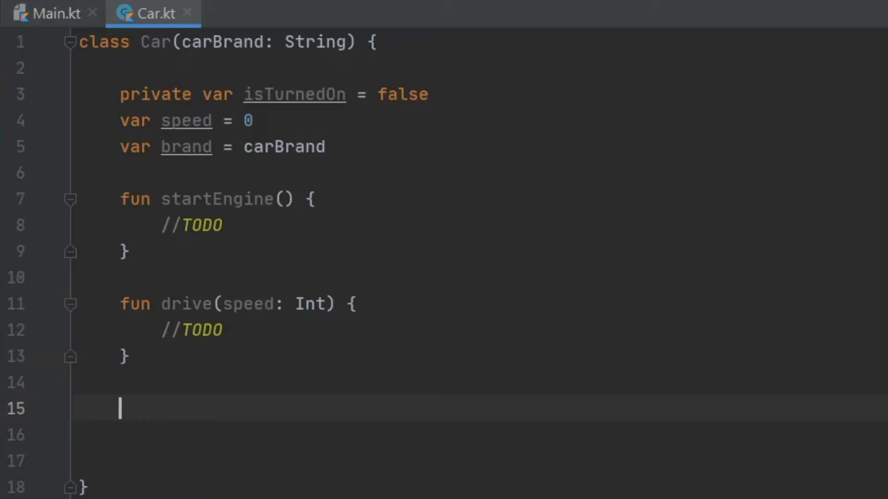
text(fun turn)
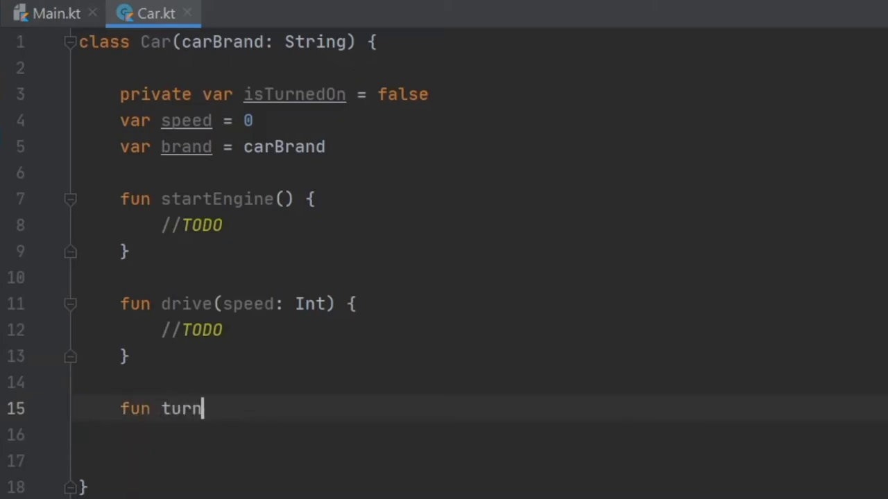
text(OffEngine() {)
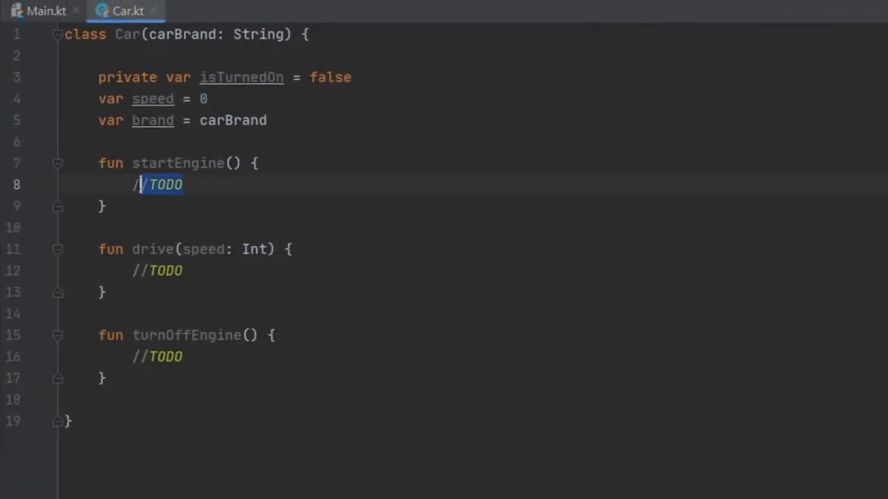
Make startEngine print 'vrrrraa vrrooooommmm' and Thread.sleep(1000).
key(Delete)
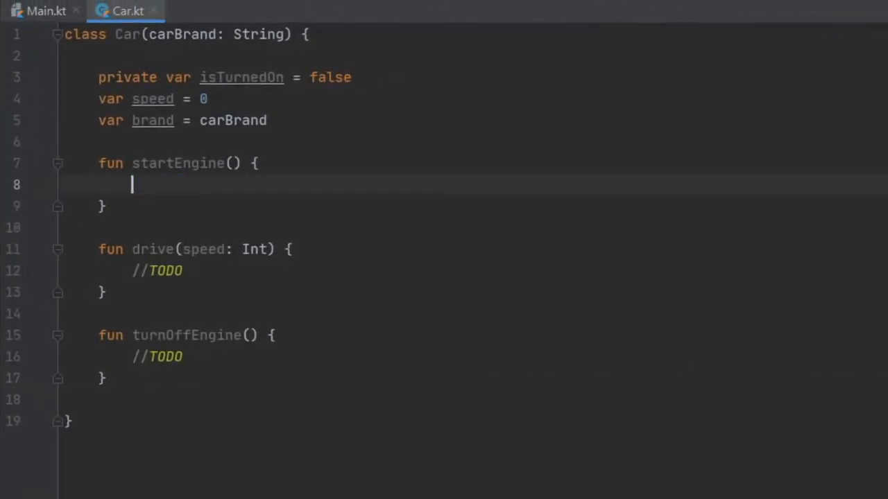
text(println("brbrbebreb)
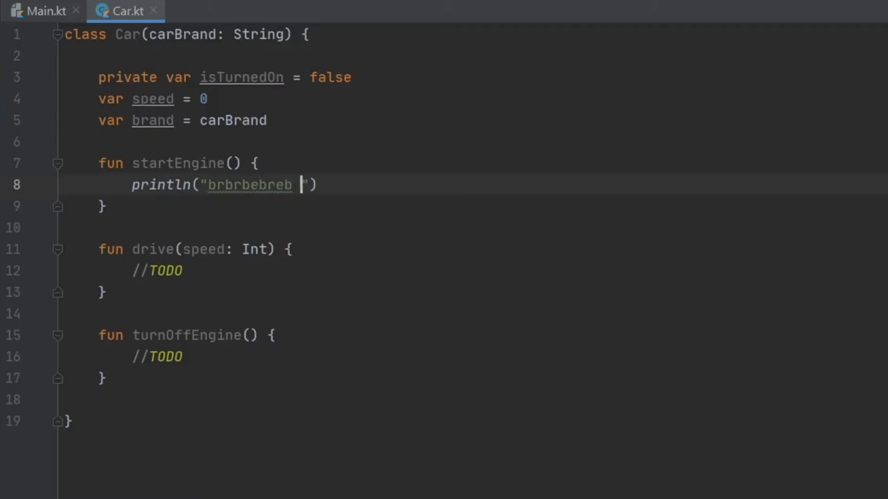
text(vrrrraa vrr)
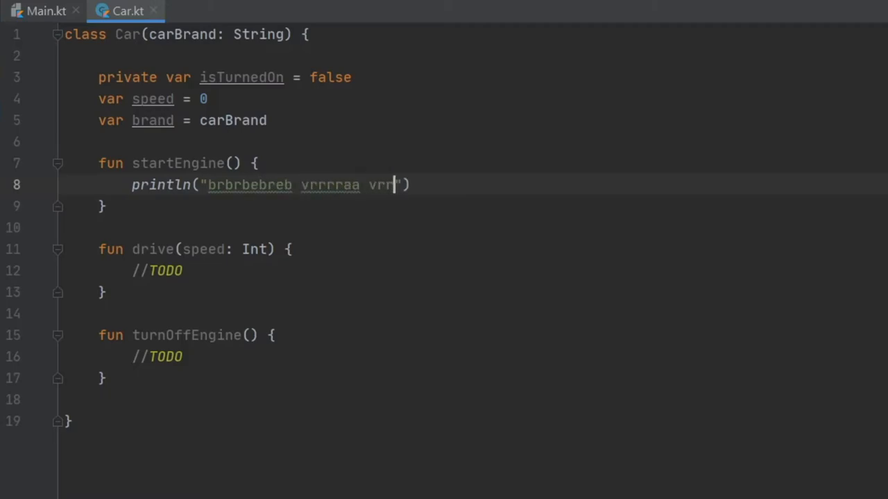
text(ooooommmm)
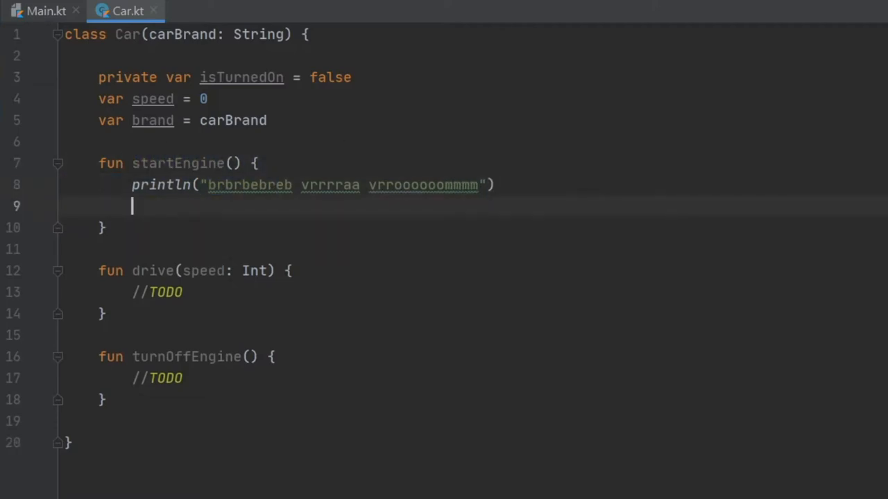
text(Thread.sleep()
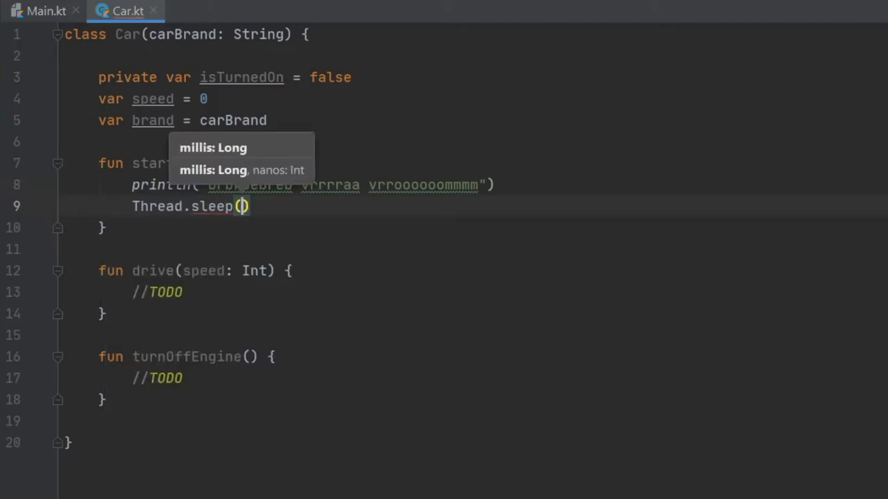
text(1000)
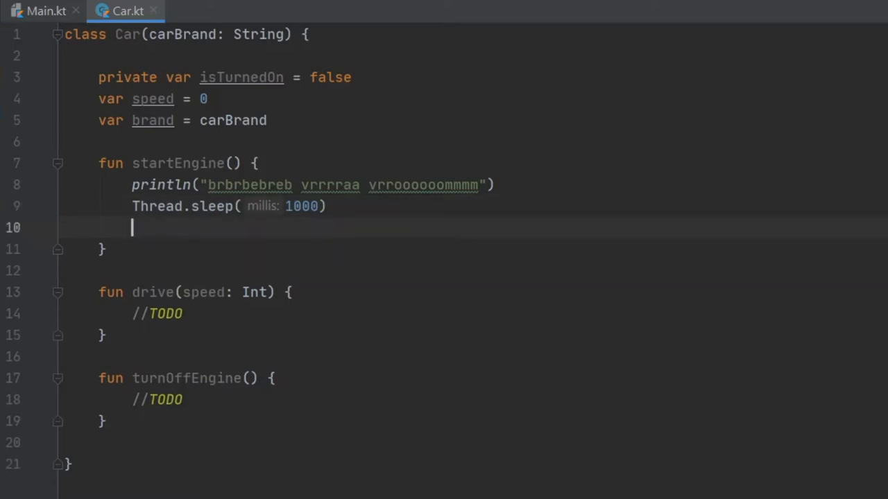
Print that the $brand is turned on, then sleep another second.
text(println("Your $brand is now turned on.)
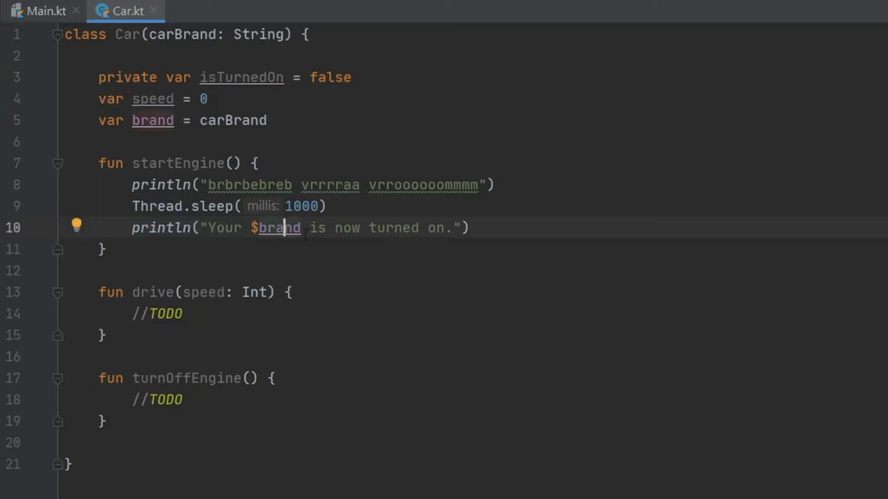
mouse_move(280, 227)
text(T)
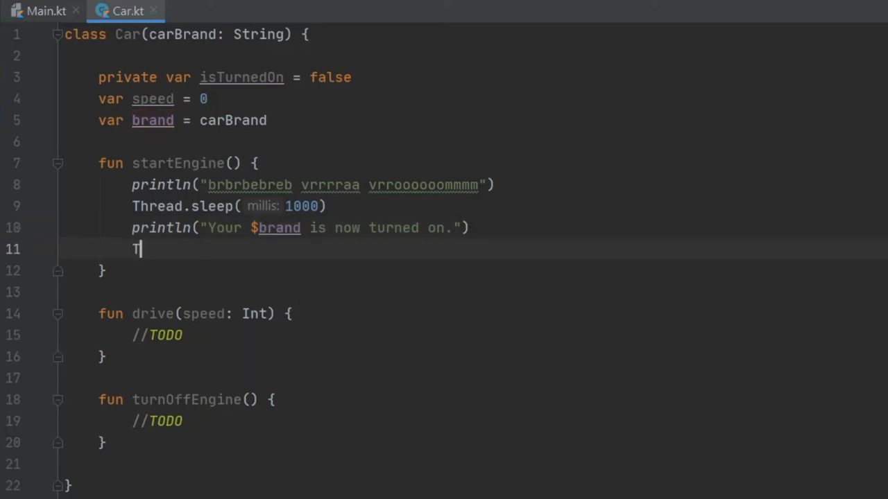
text(hread.sleep(1000)
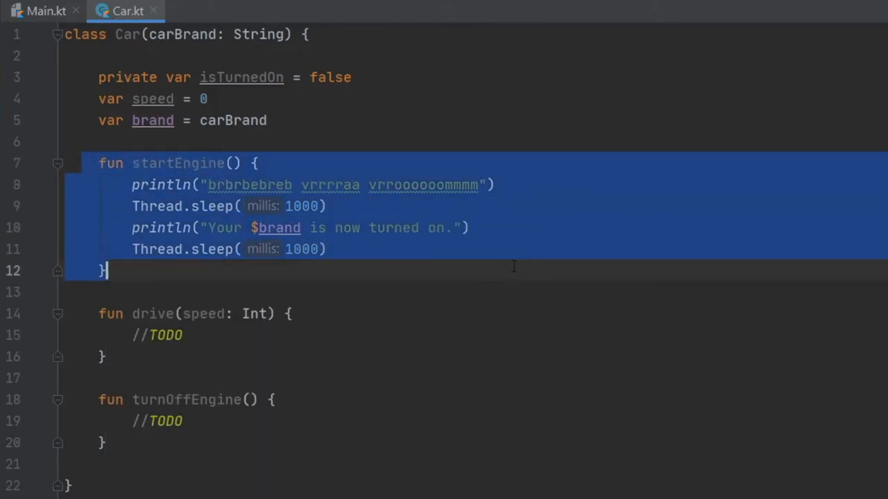
click(183, 334)
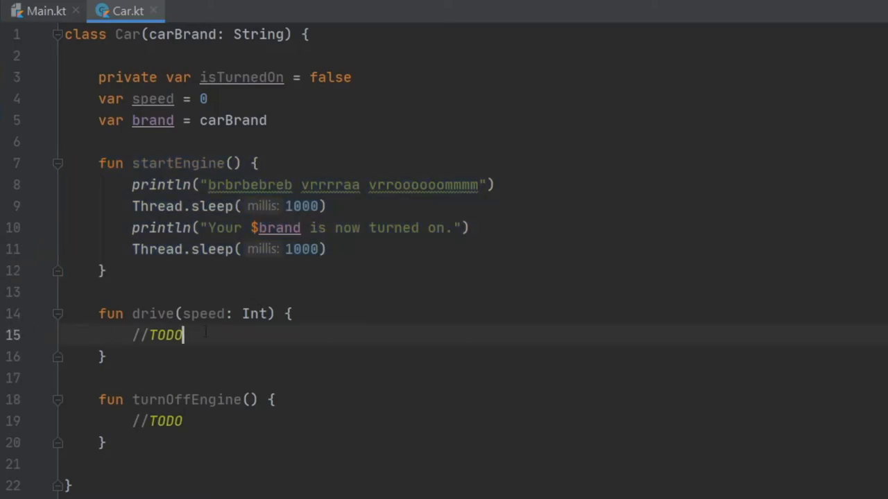
In drive, check isTurnedOn and speed > 0 to print whether the car is driving or parked.
text(if)
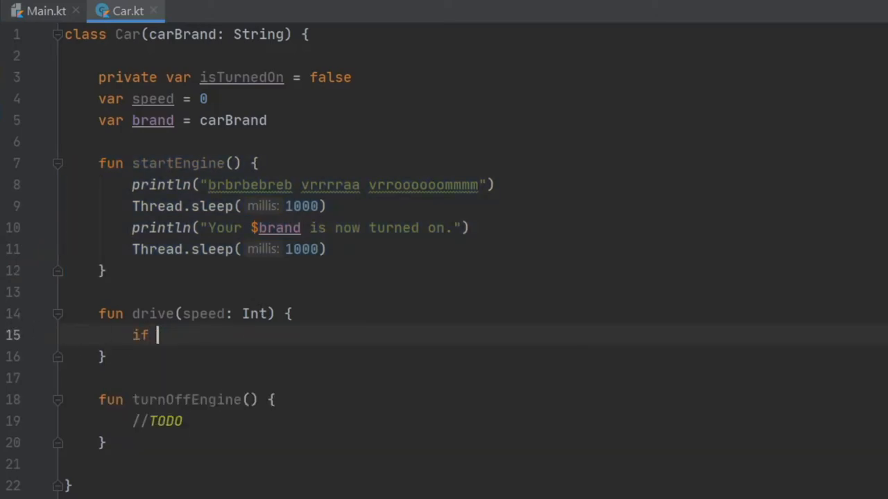
text((isTurnedOn) {)
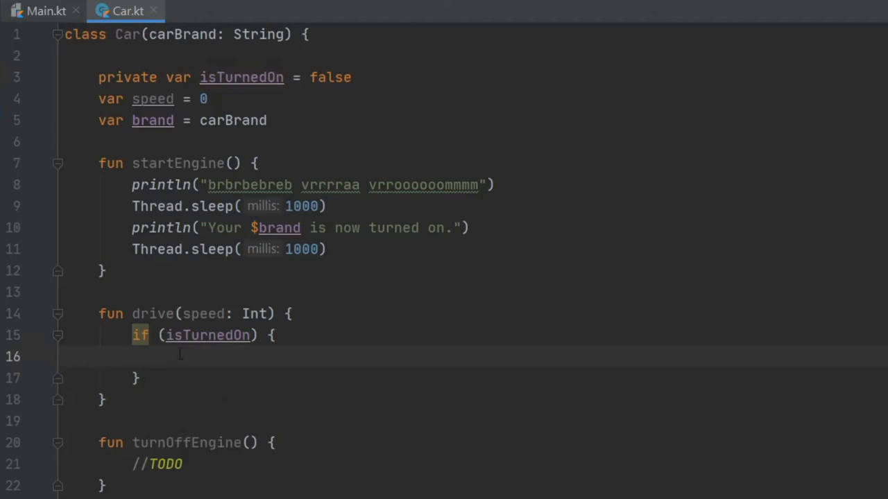
mouse_move(191, 366)
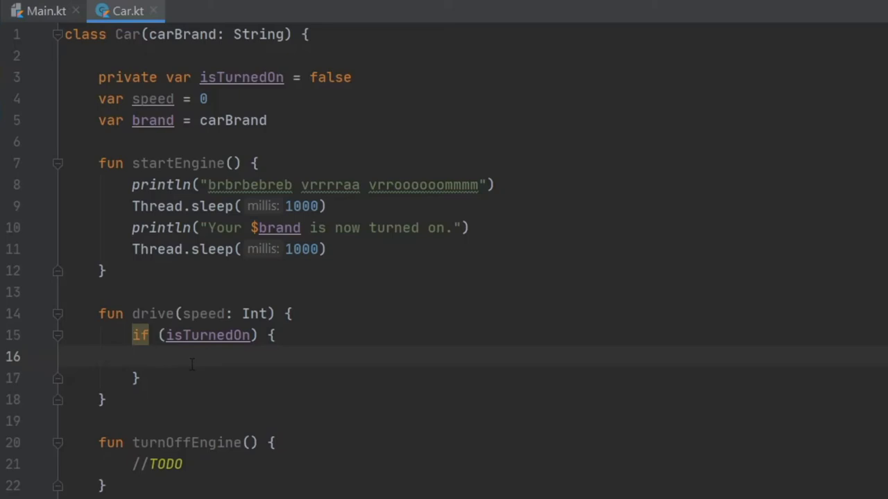
text(if (speed > 0) {)
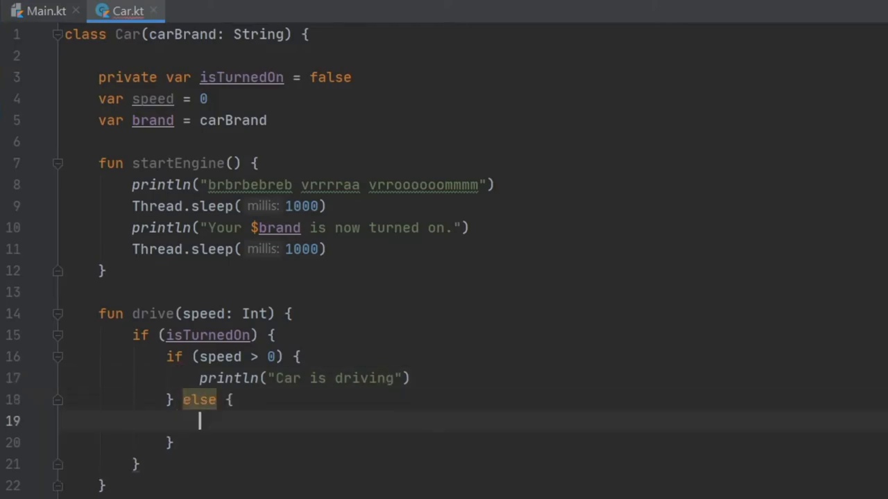
text(println()
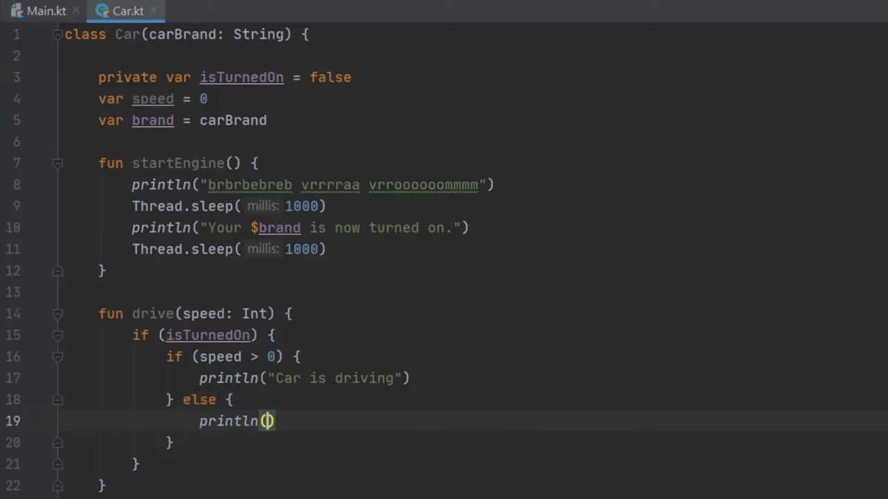
text("Car i")
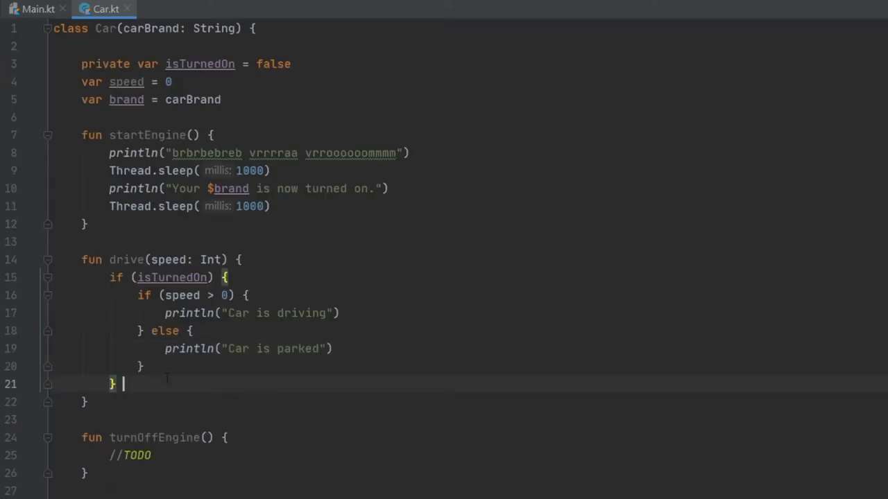
text(else {)
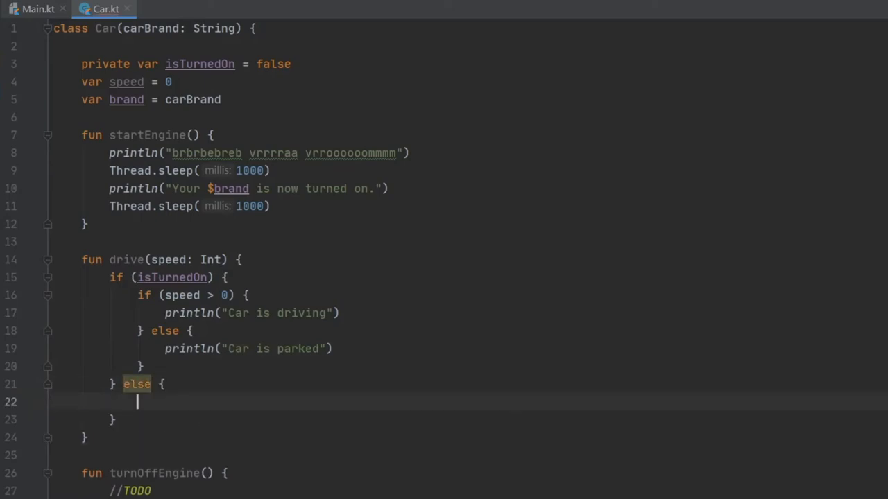
Add an else branch printing 'Cannot drive car with the engine turned off...'.
double_click(172, 277)
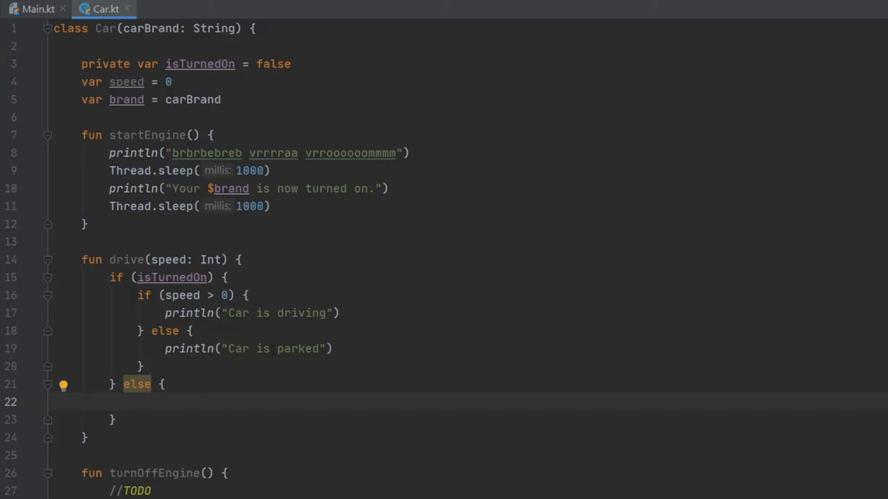
text(println)
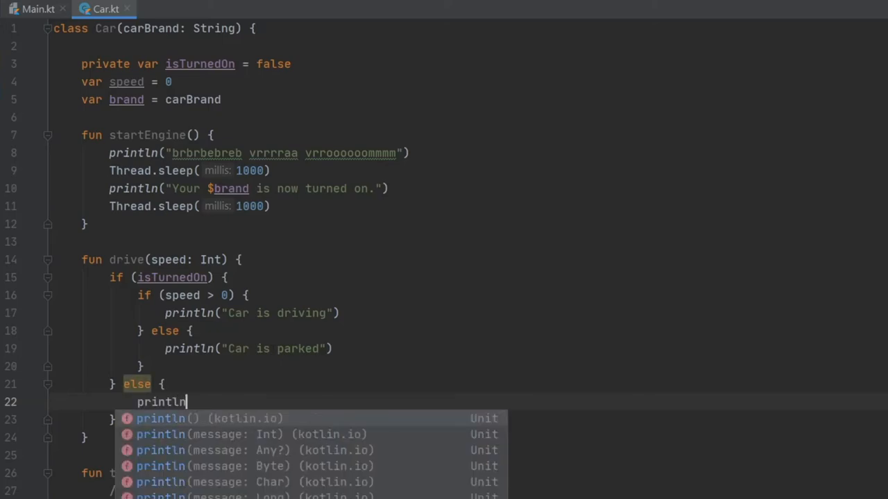
text(("Cannot drive "))
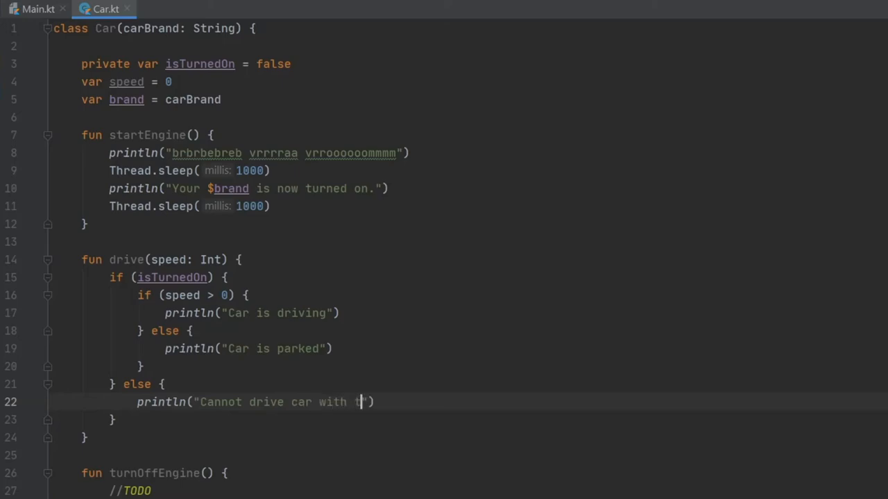
text(he engine turned off...)
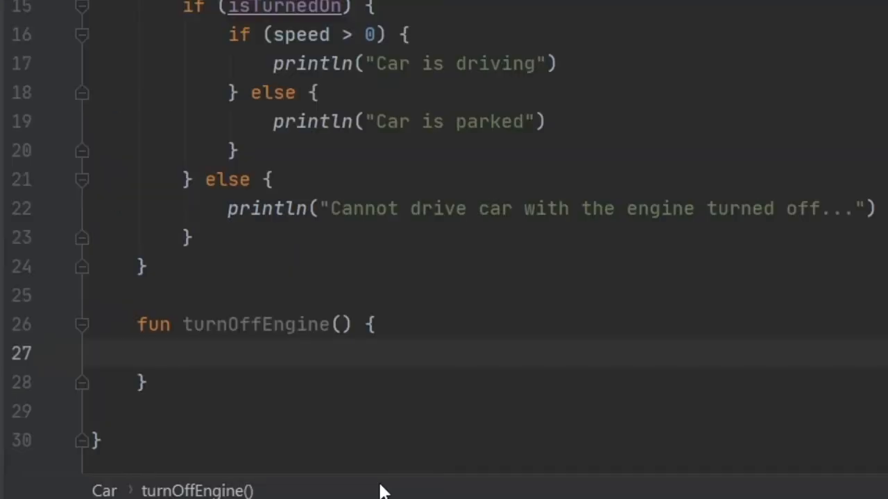
Make turnOffEngine set isTurnedOn false with a success message, else print the engine is already turned off.
text(if)
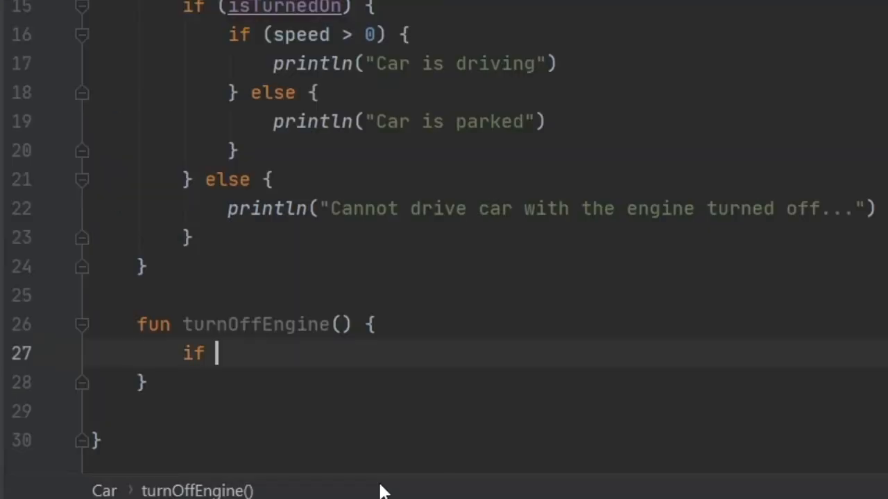
text((isTurnedOn) {)
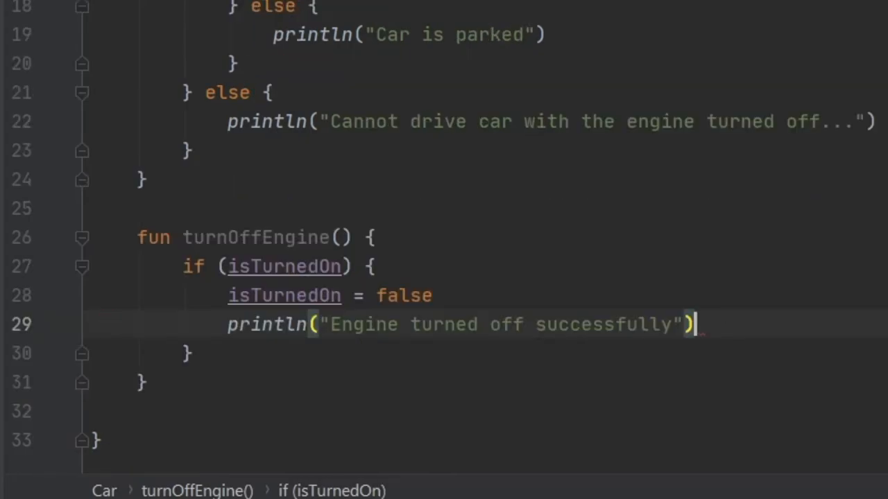
text(println("Your engine)
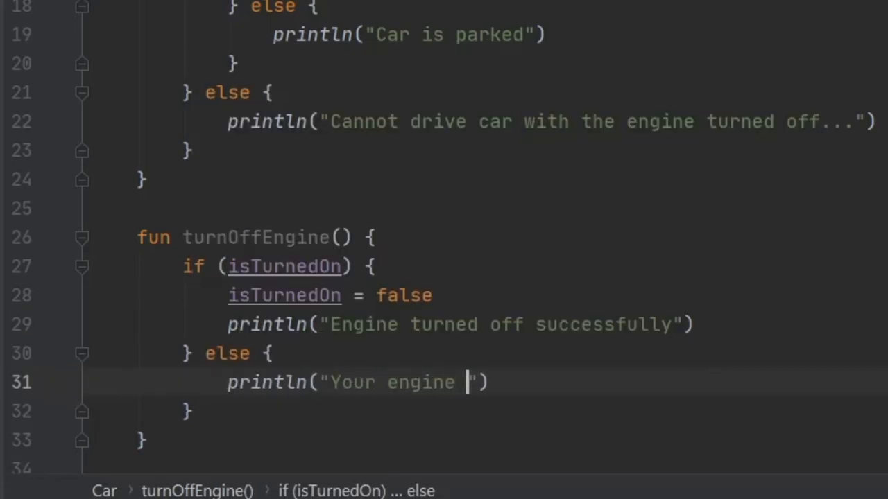
text(is already turned off)
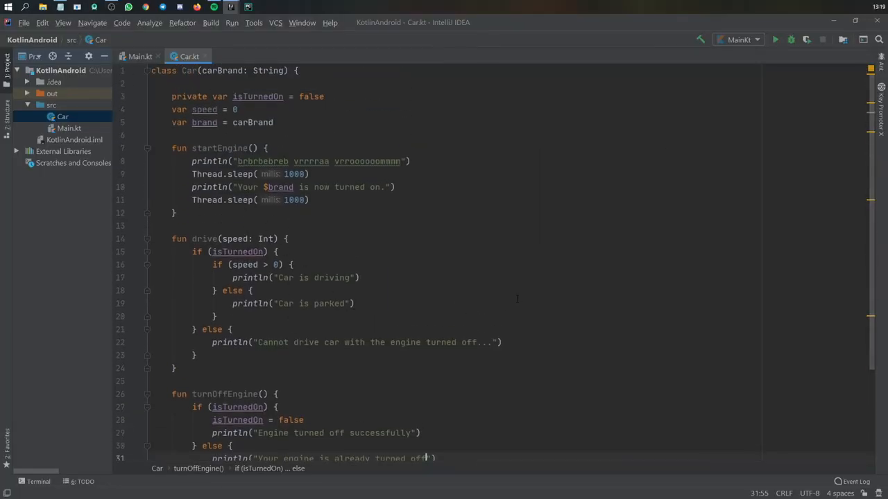
In Main.kt, create val car = Car("BMW").
scroll(down, 3)
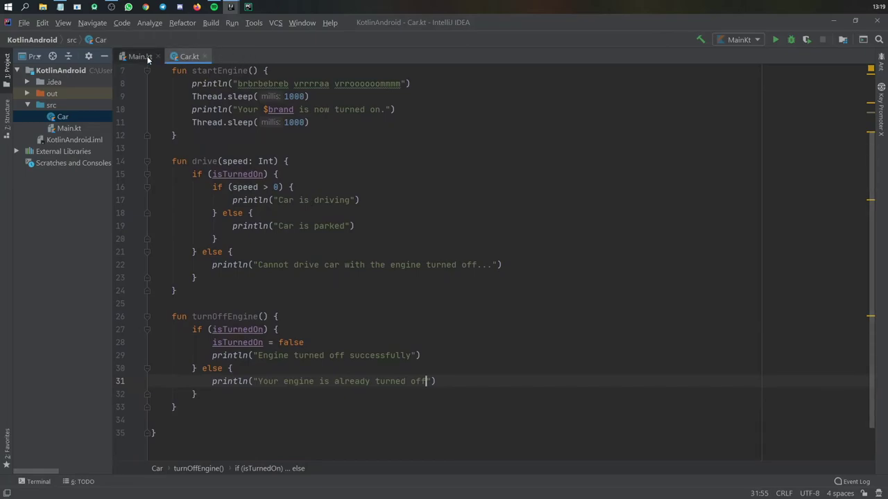
click(136, 55)
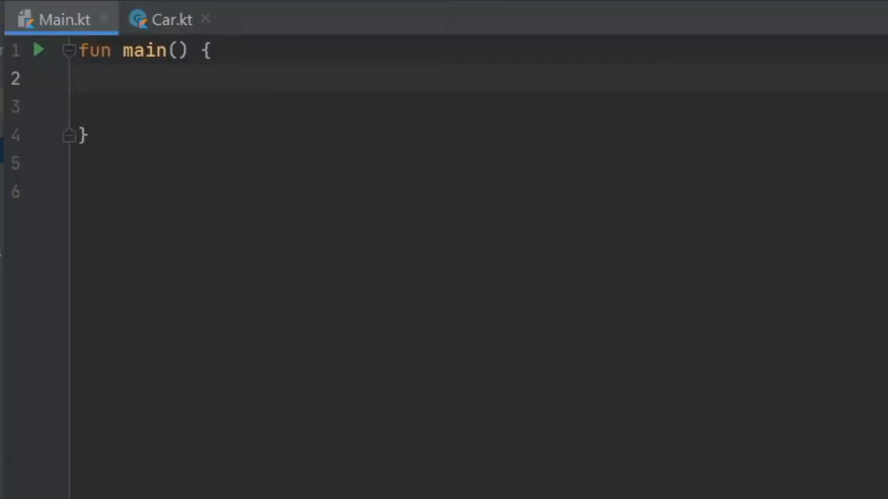
click(169, 20)
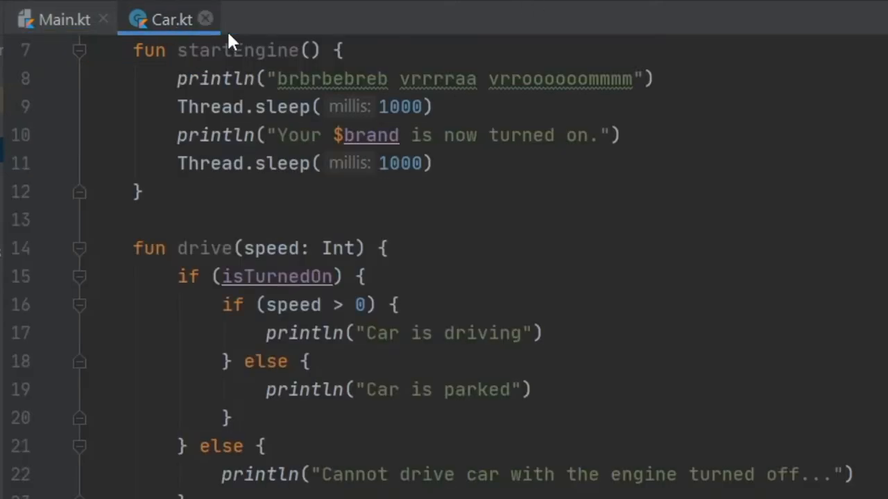
click(67, 20)
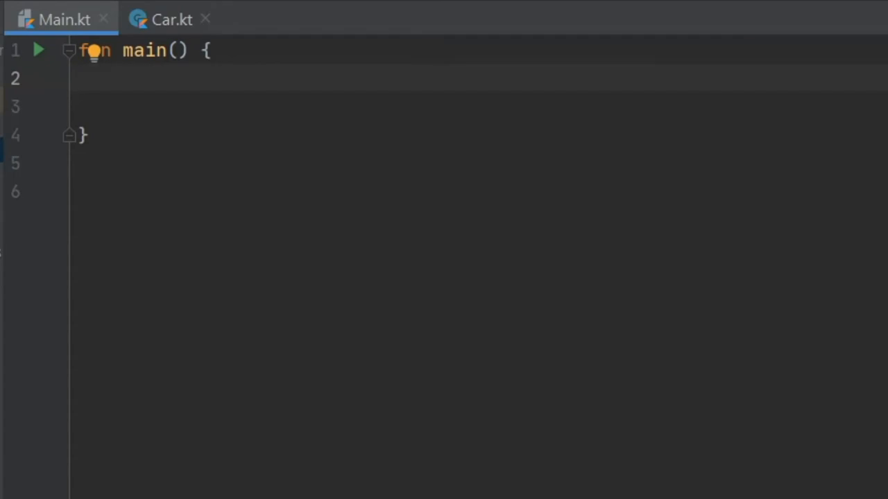
text(v)
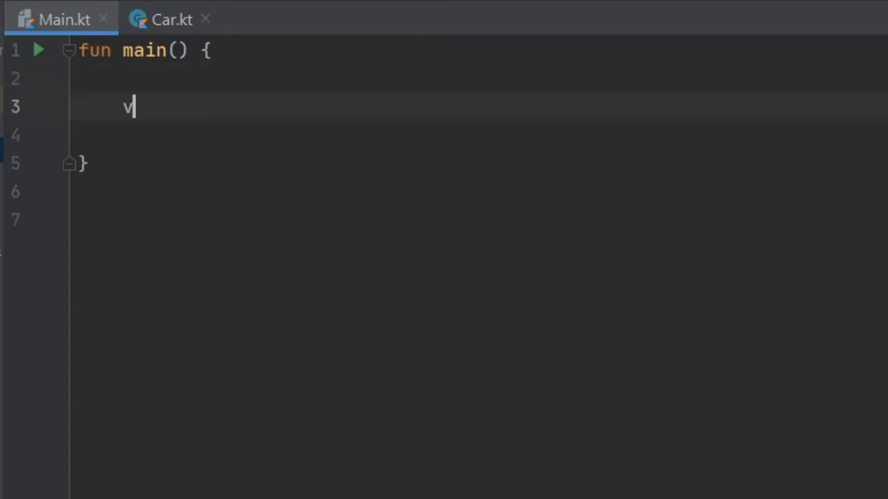
text(al car =)
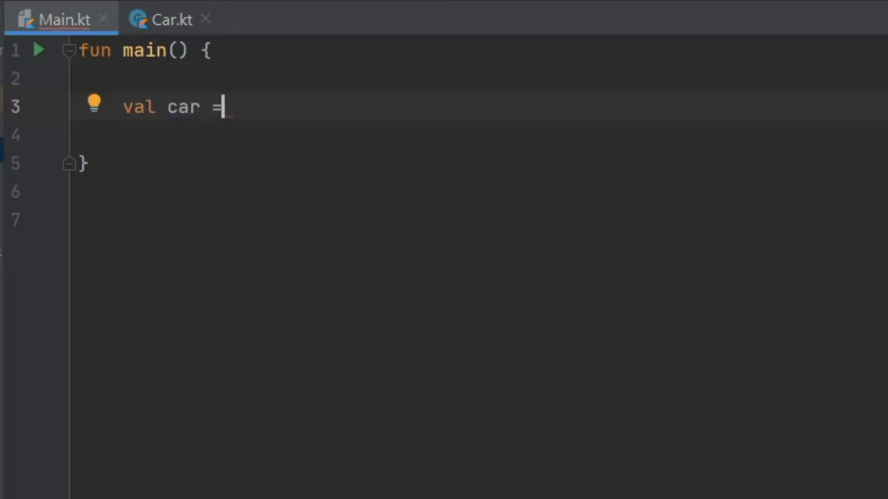
text(Car())
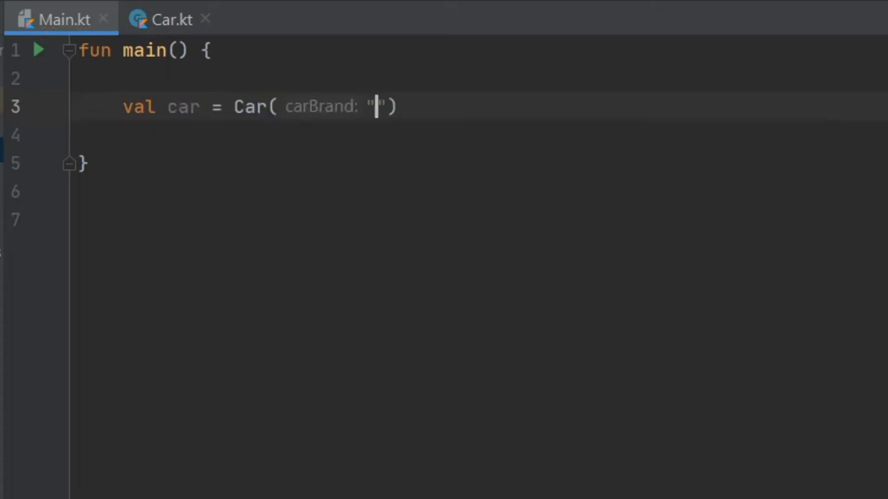
text(BMW)
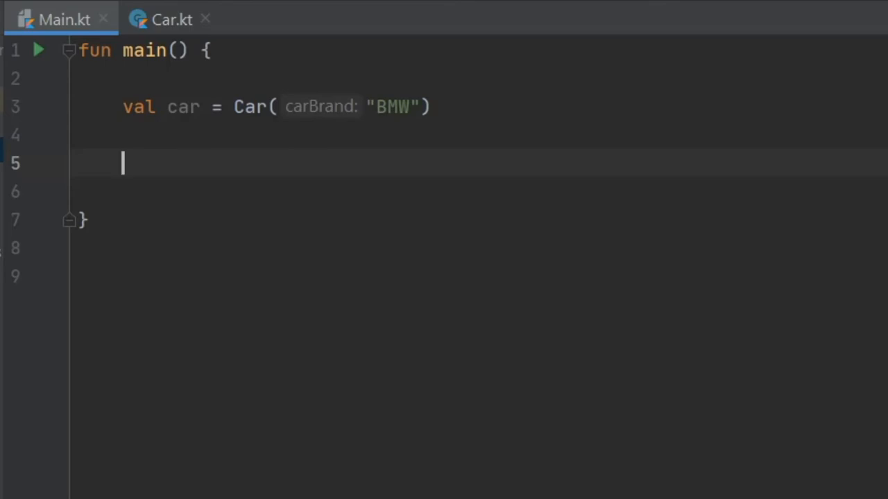
Call car.startEngine(), car.drive(10), car.drive(0) and car.turnOffEngine().
text(car.drive(0)
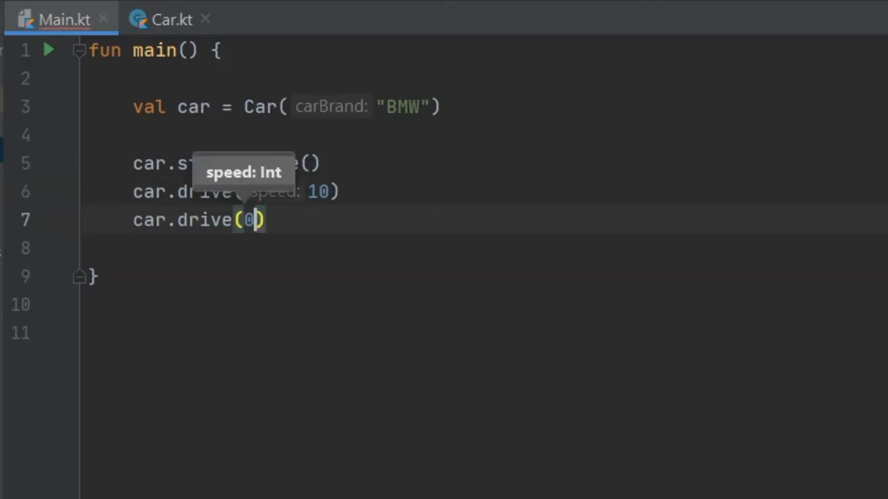
text(car.turnOffEngine()
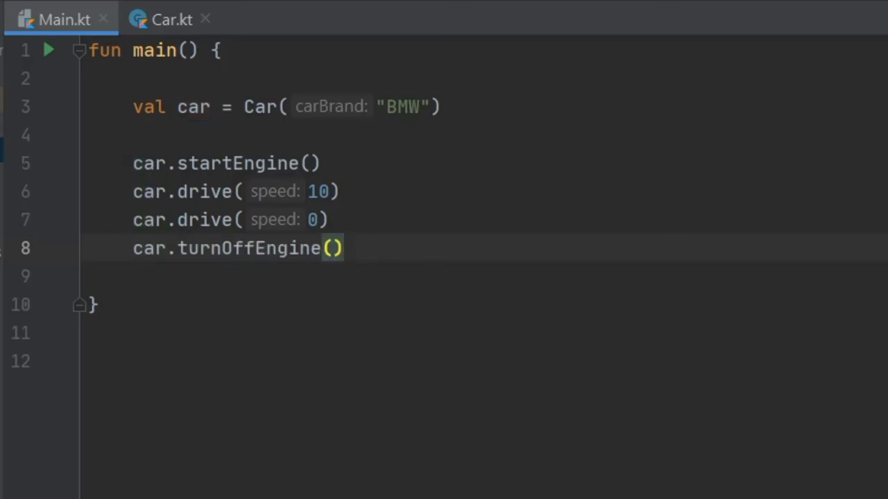
Set isTurnedOn = true at the end of startEngine in Car.kt.
click(49, 52)
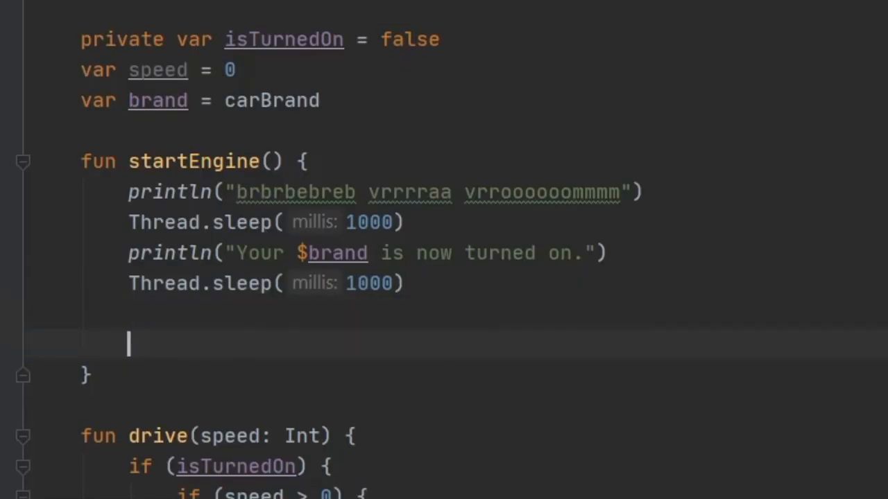
text(isTurnedOn = t)
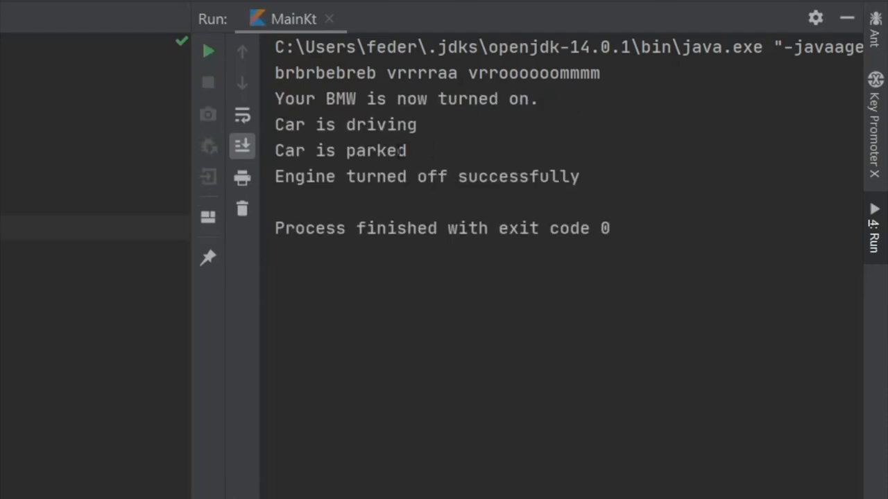
Run main() and review the BMW start, drive, park and turn-off console output.
triple_click(428, 176)
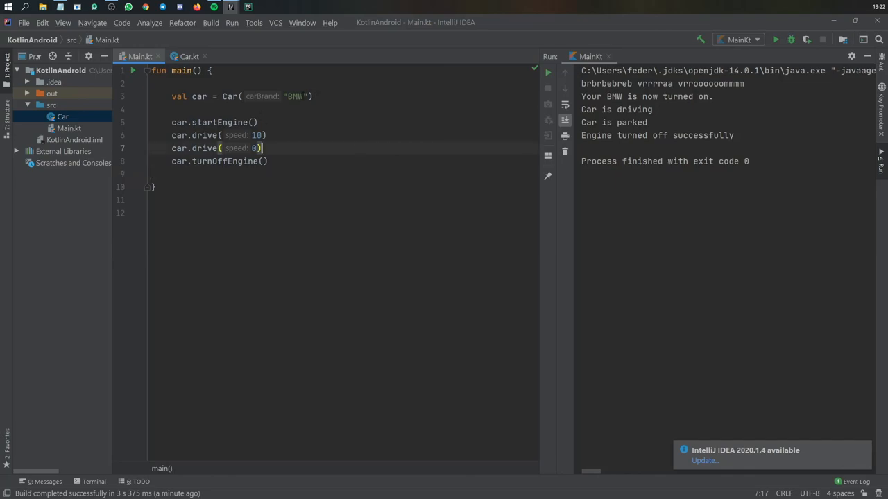
double_click(296, 97)
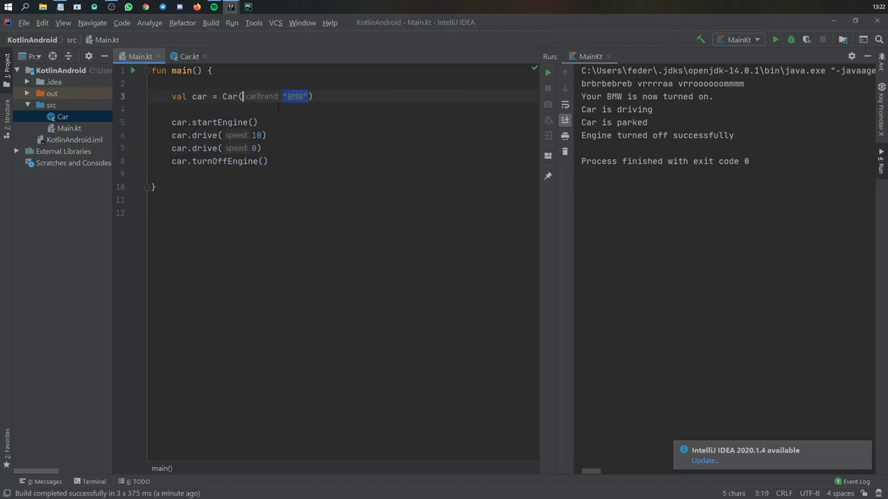